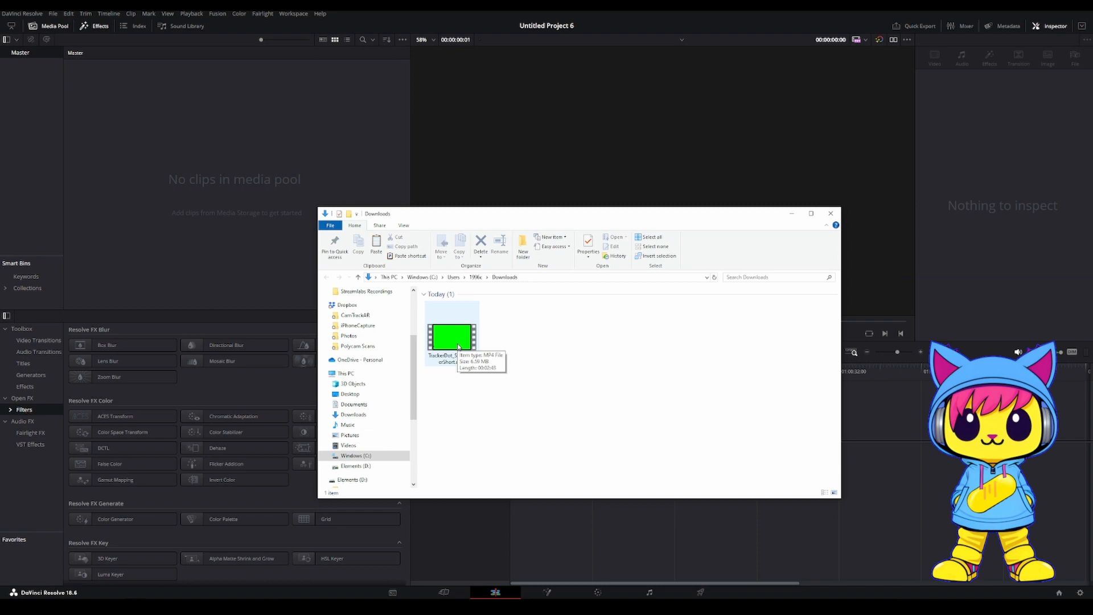
Import TrackerDot_ScreensaverShort.mp4 onto a new timeline and select the clip.
left_click_drag(451, 333, 148, 119)
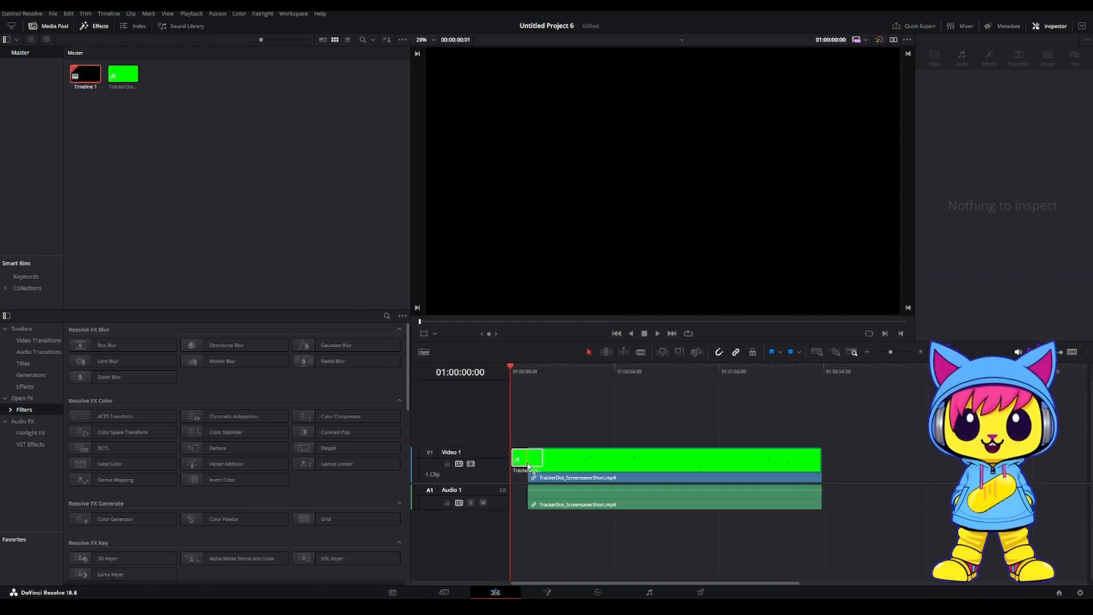
left_click(527, 458)
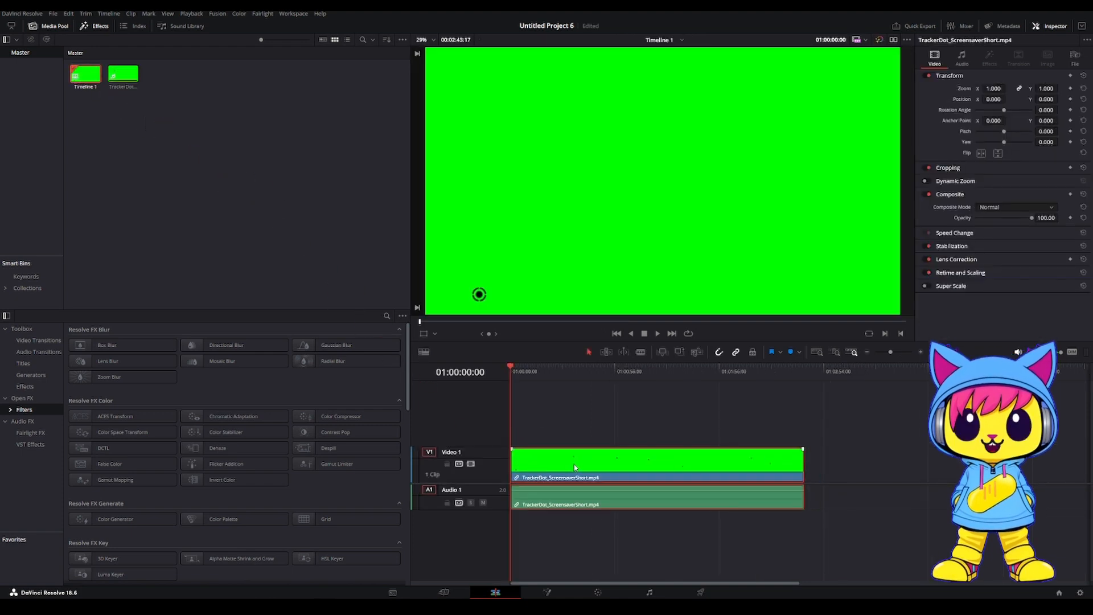
Open the dot clip in Fusion and add a Tracker node to track the dot.
right_click(571, 464)
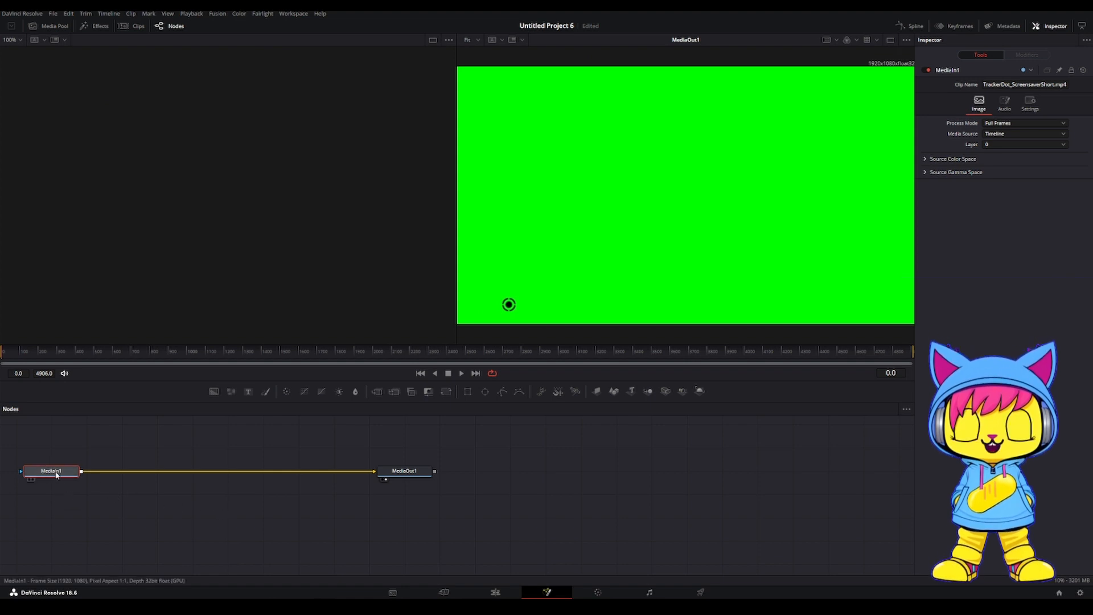
key("shift+space")
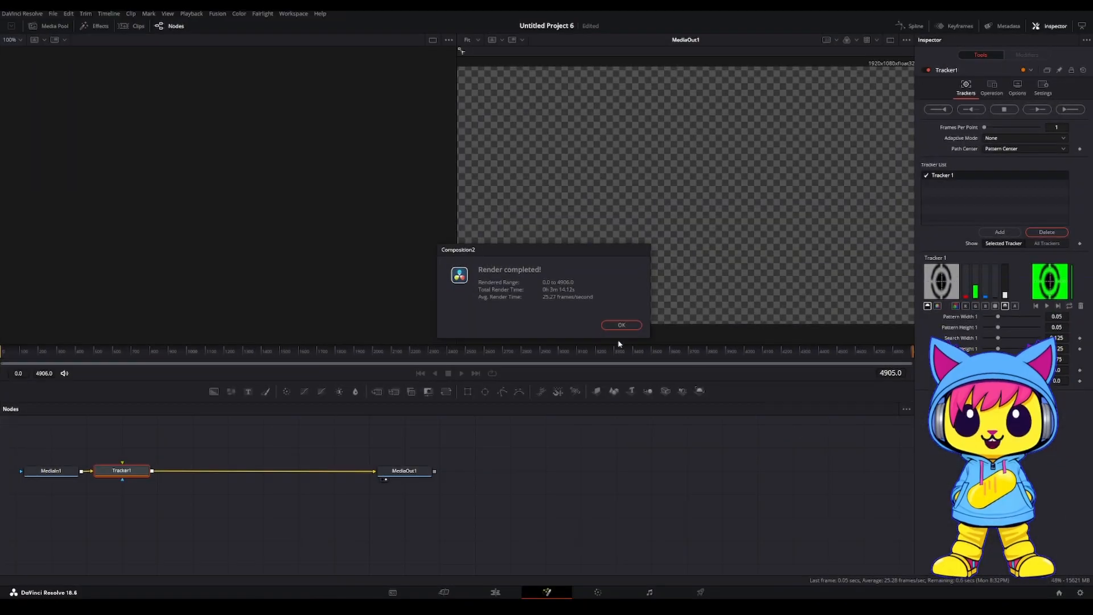
Dismiss the tracking-finished message and bring the cat head image in as MediaIn2.
left_click(620, 325)
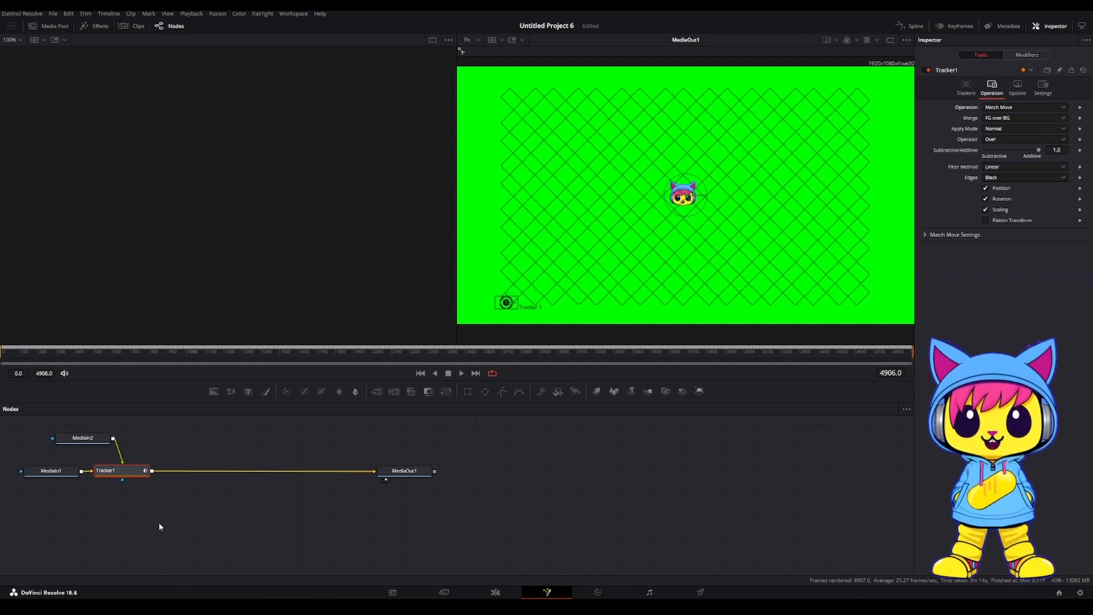
left_click(83, 437)
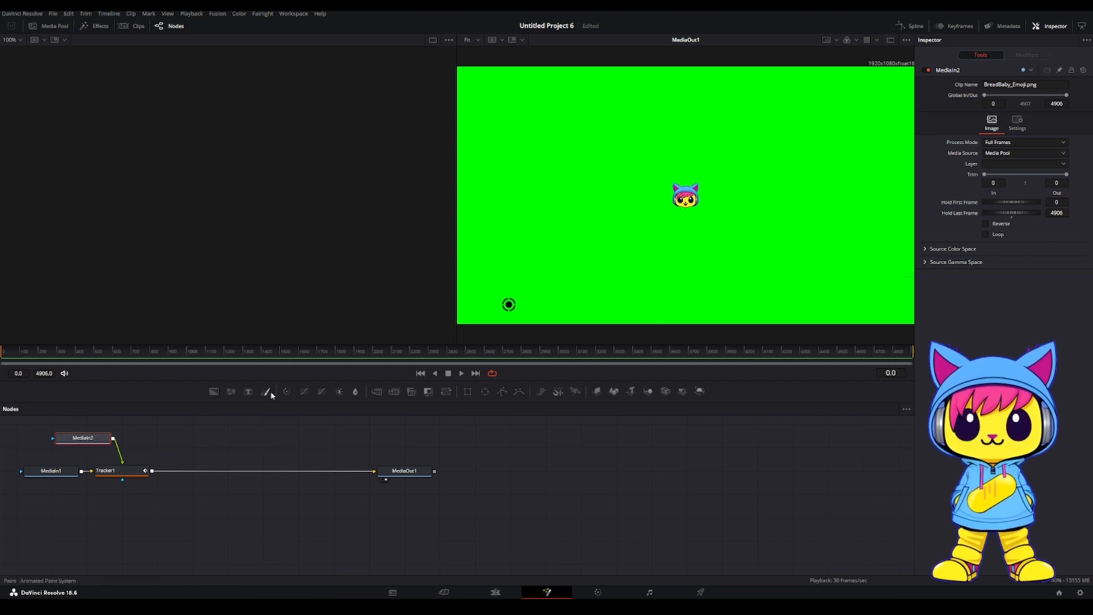
Add a Transform1 node, enlarge and reposition the cat head, then play back.
key("shift+space")
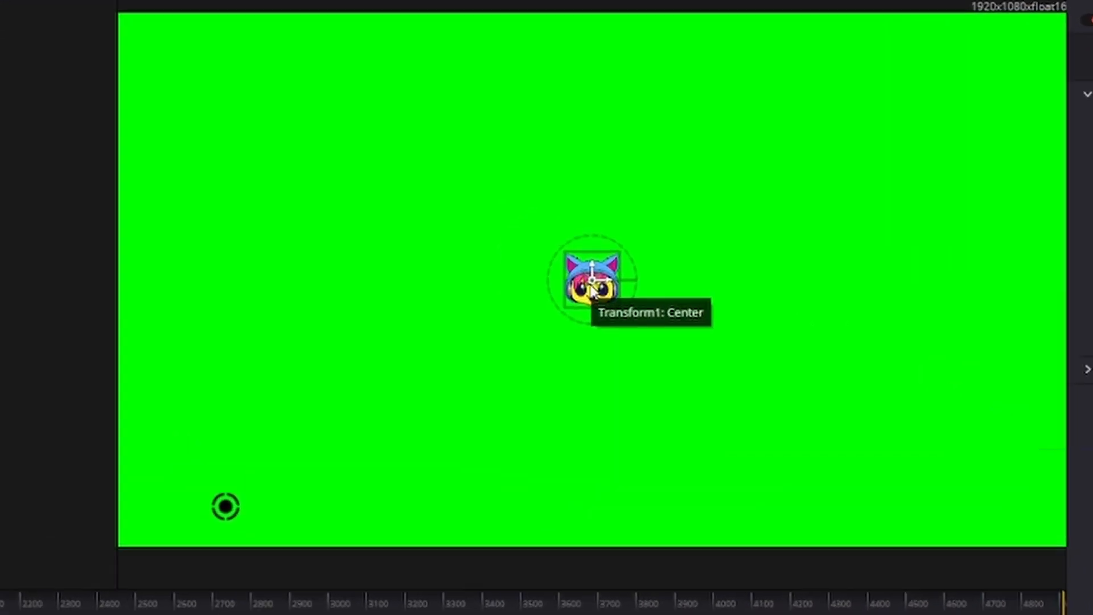
left_click_drag(592, 279, 460, 373)
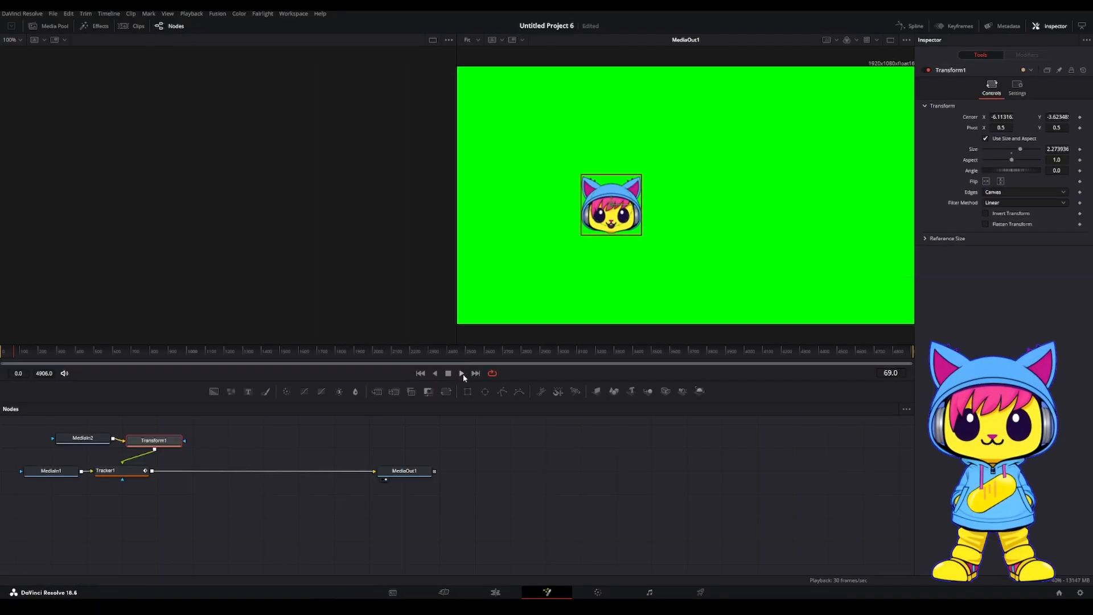
left_click(461, 372)
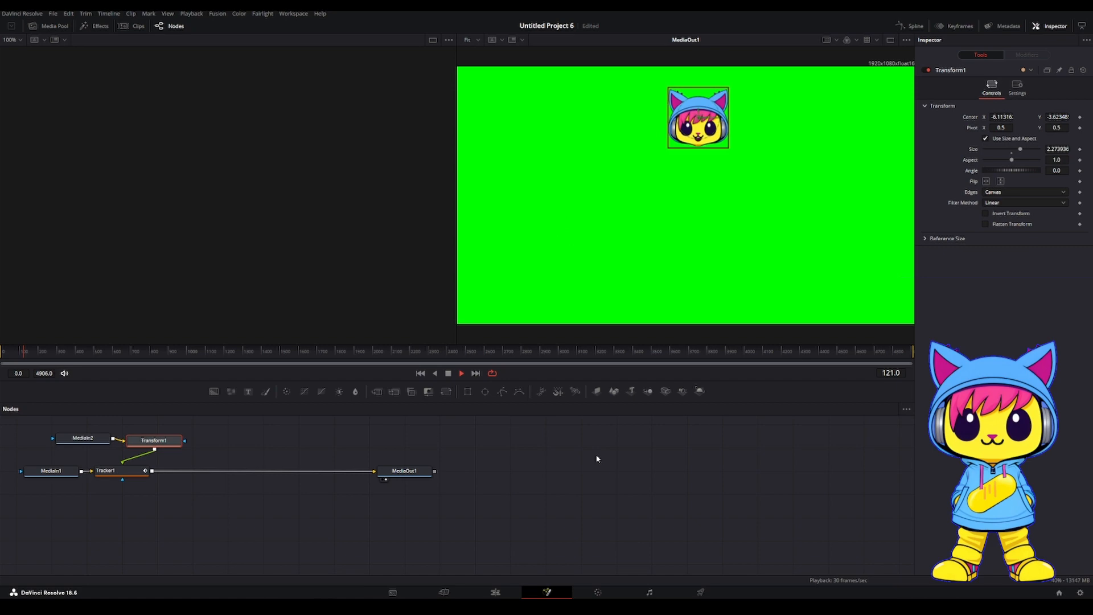
left_click(69, 431)
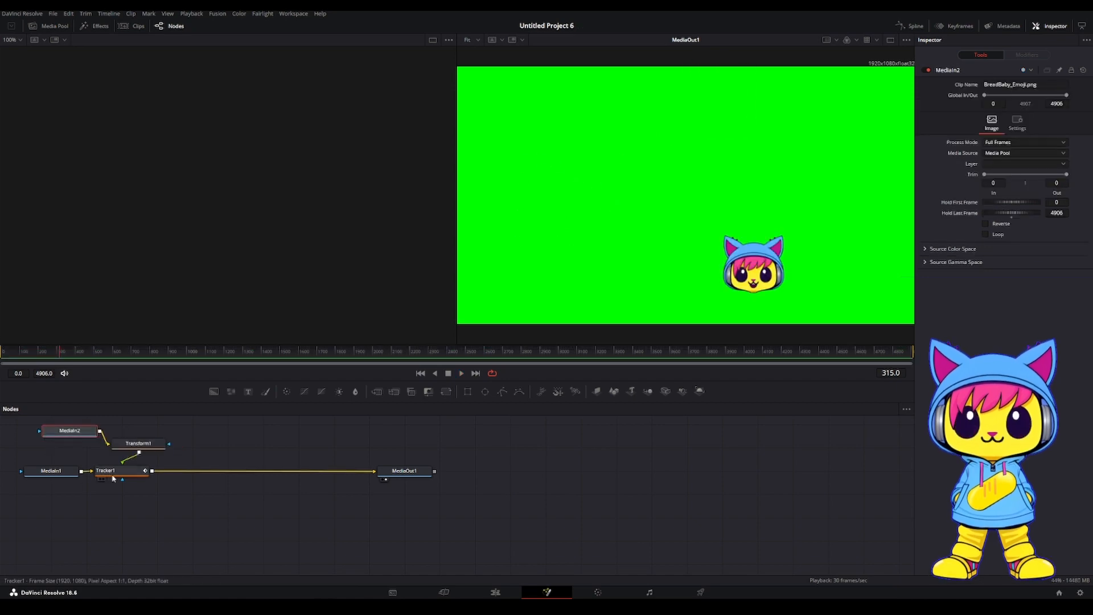
Add Background1, merge it with MediaIn1 via Merge1, and open Background1 settings.
left_click(51, 471)
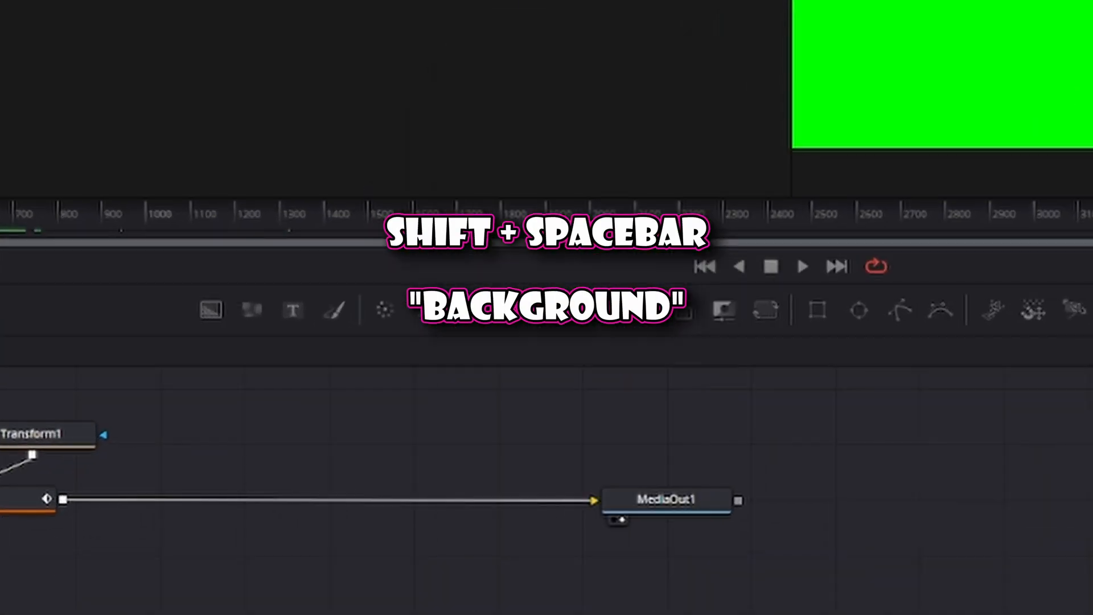
key("shift+space")
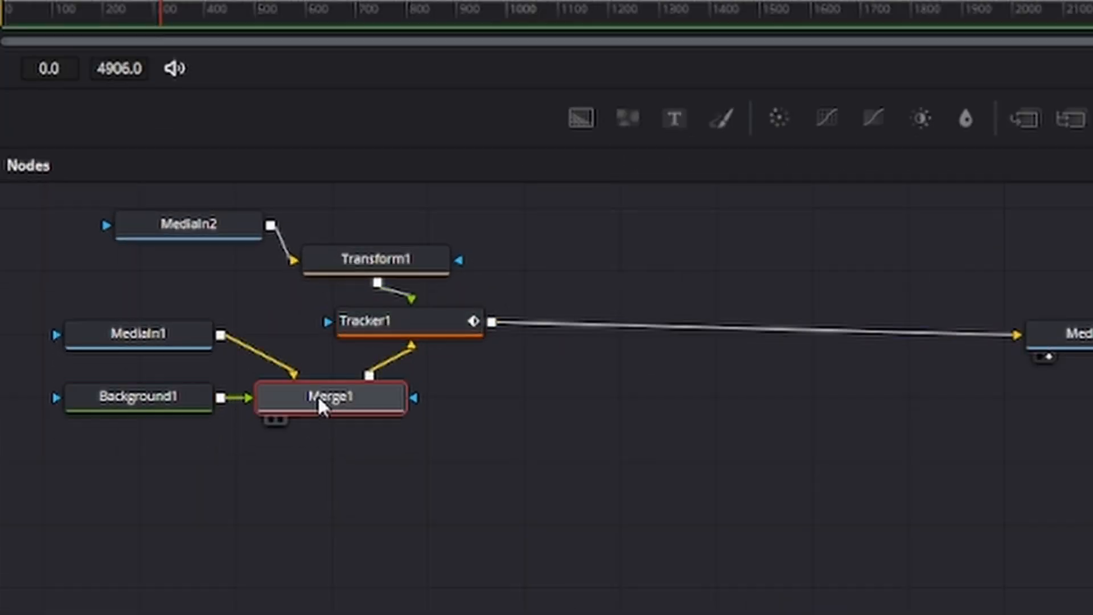
left_click(138, 396)
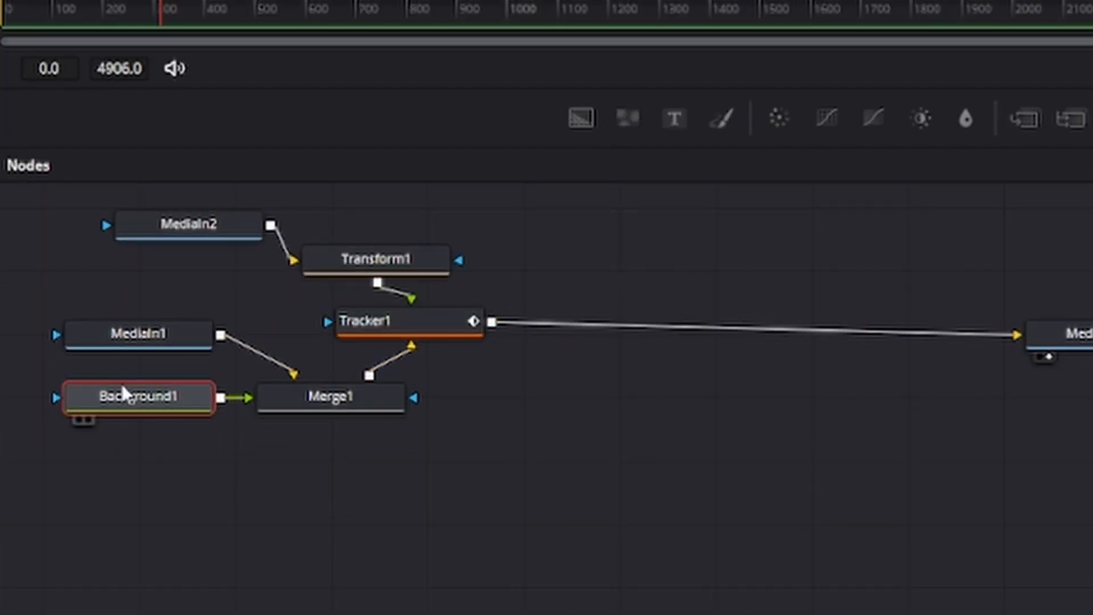
double_click(137, 396)
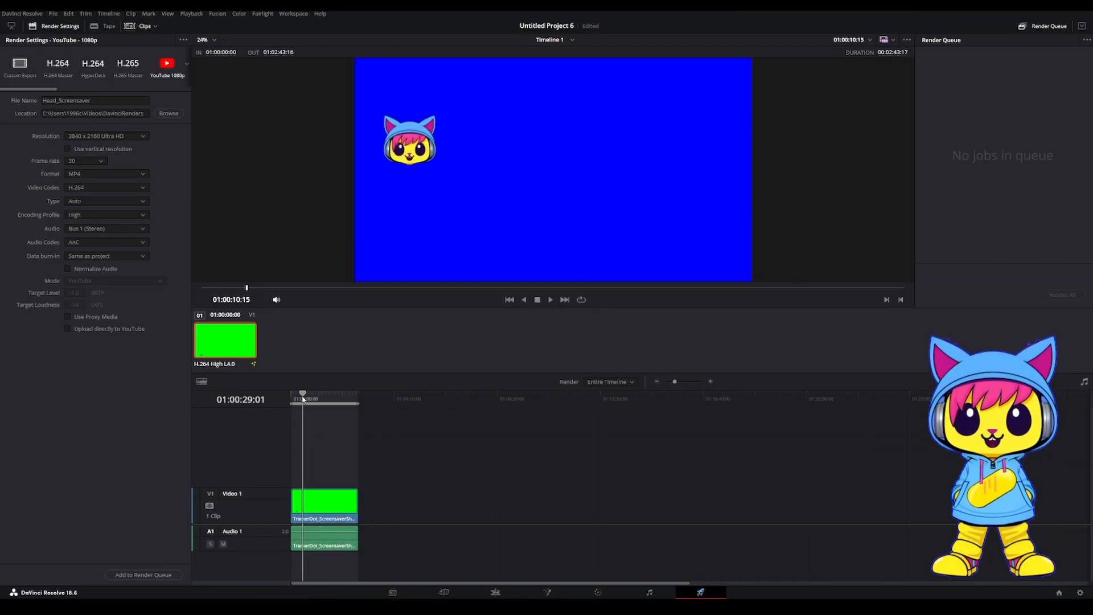
Queue the Head_Screensaver job at 1920x1080 and start Render All.
left_click(94, 100)
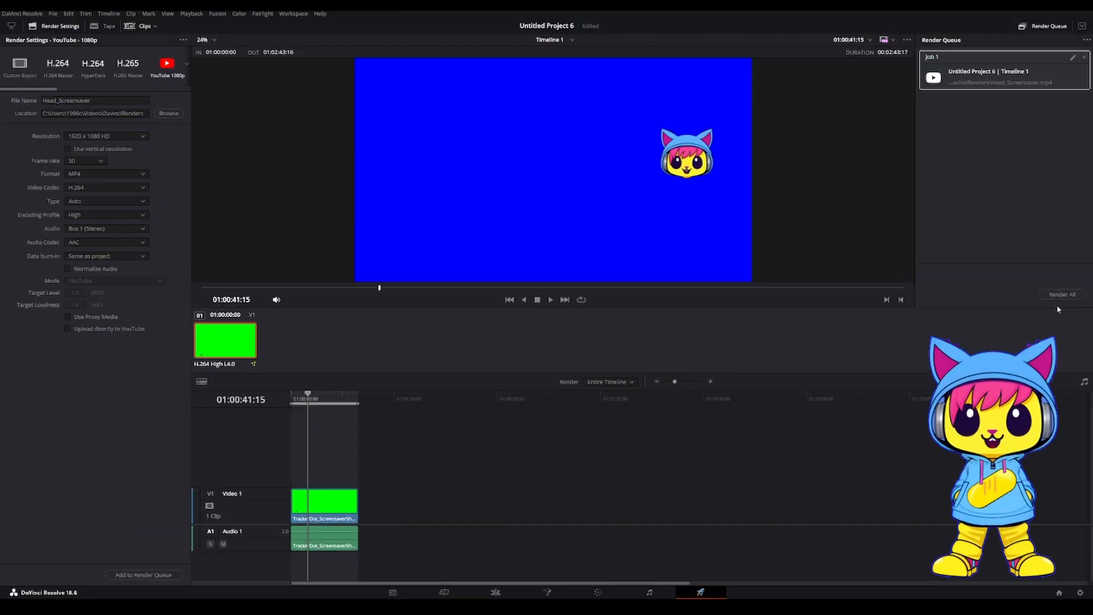
left_click(1062, 293)
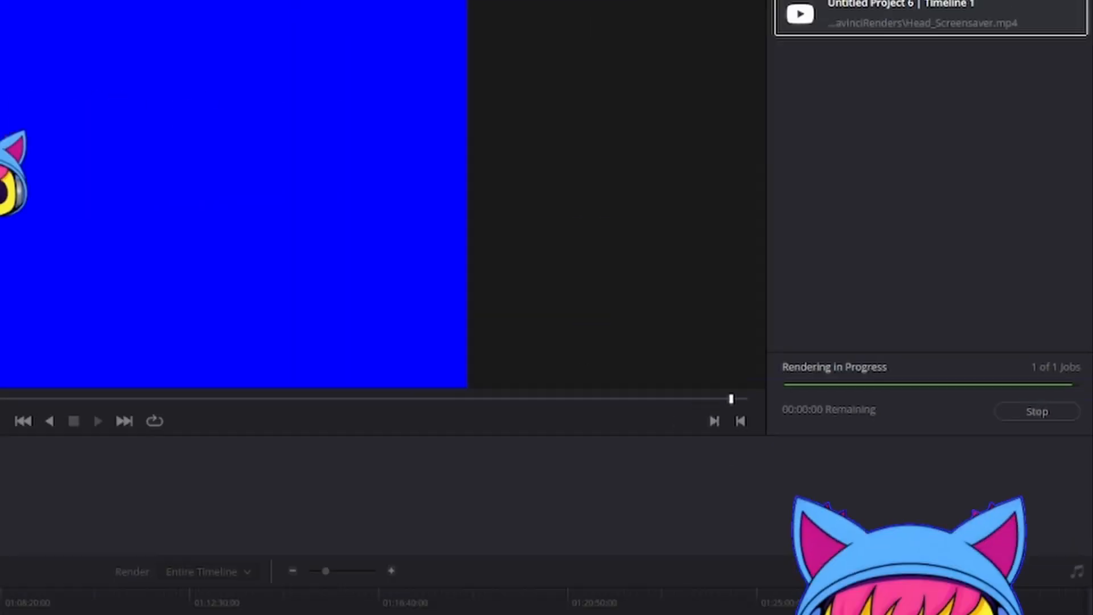